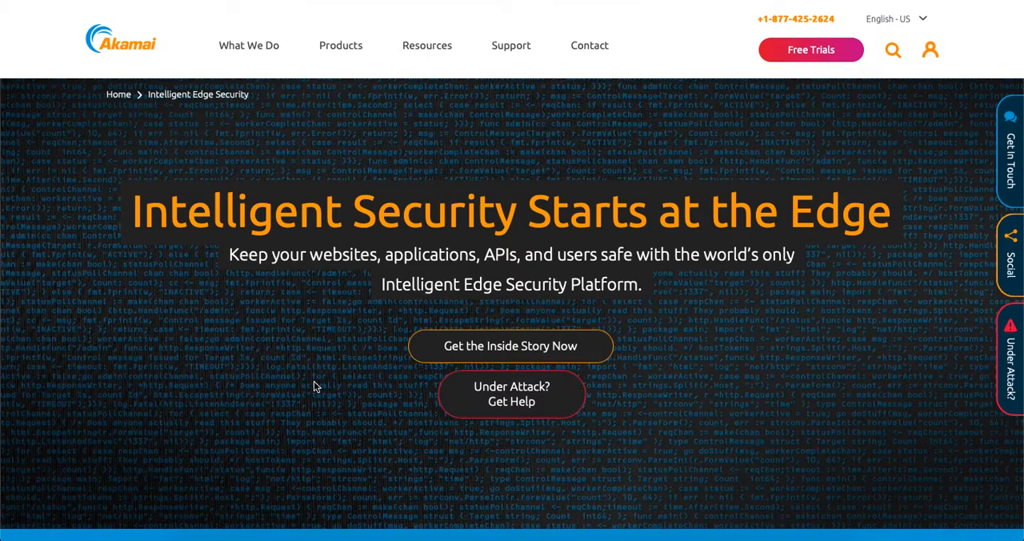
mouse_move(278, 403)
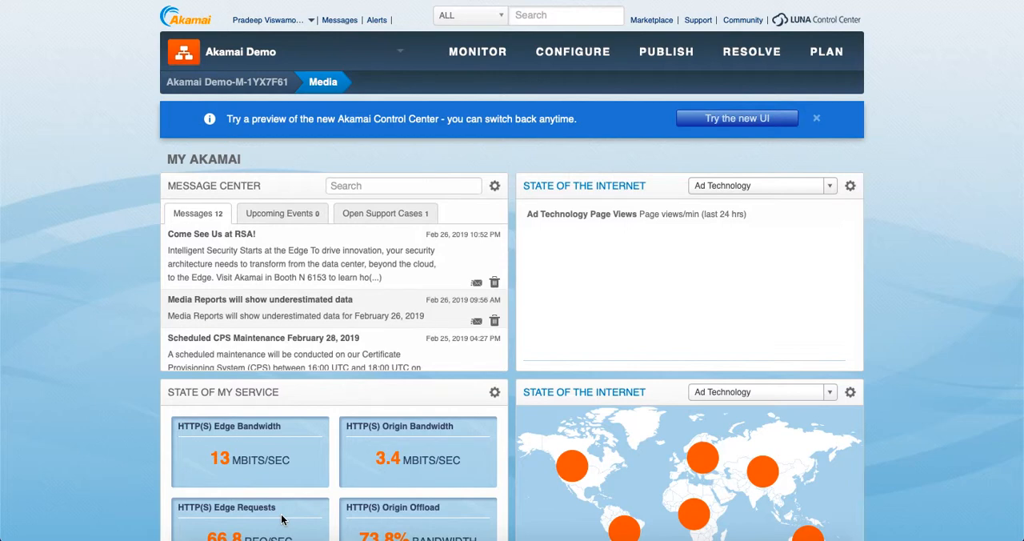
mouse_move(392, 384)
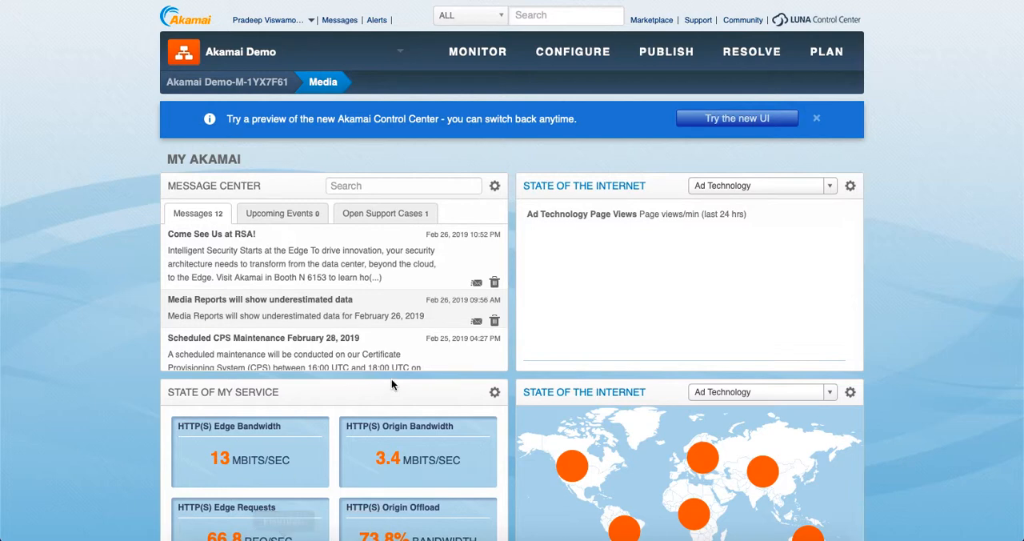
Navigate from the home dashboard to the Security Center Bot Trends report via the Monitor menu.
left_click(477, 51)
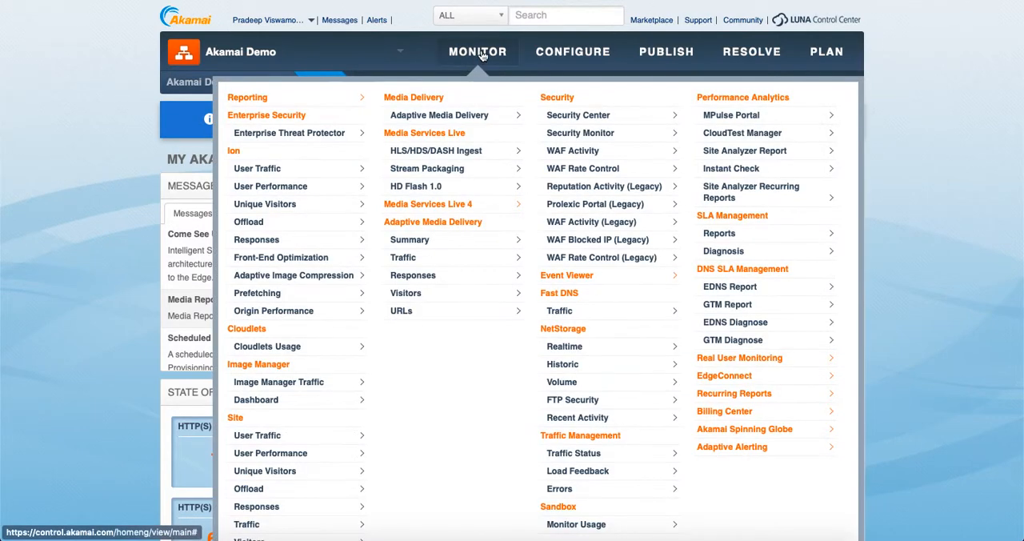
left_click(477, 51)
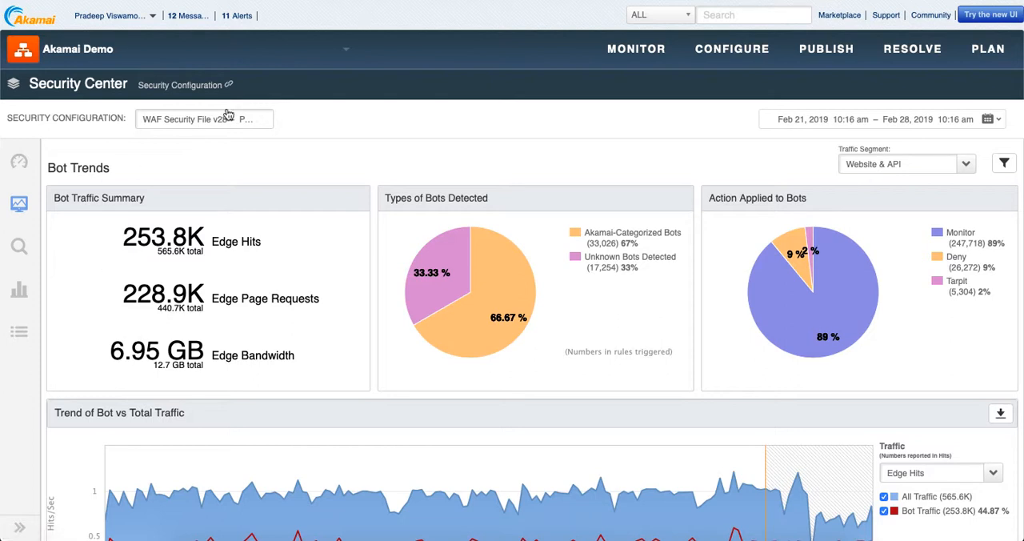
mouse_move(348, 153)
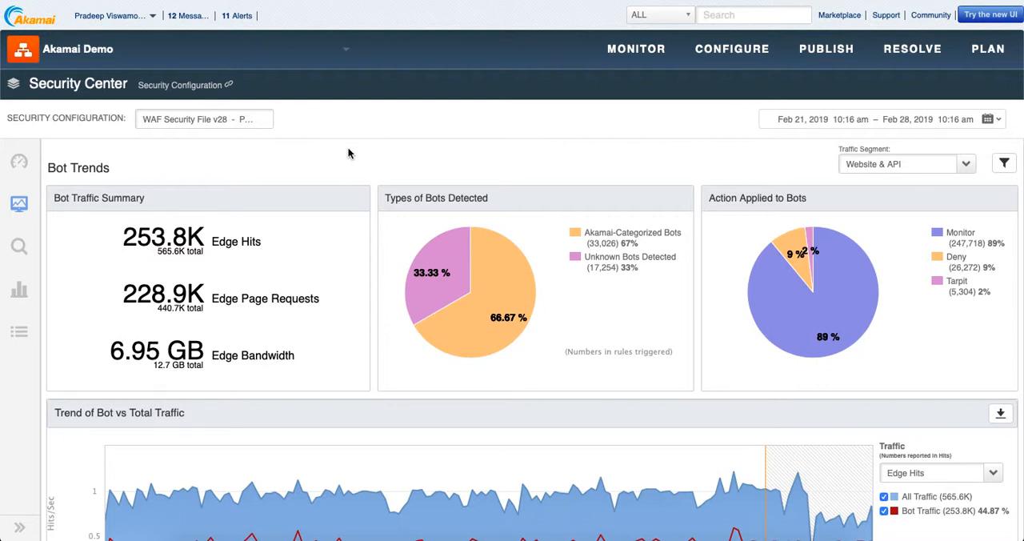
mouse_move(352, 155)
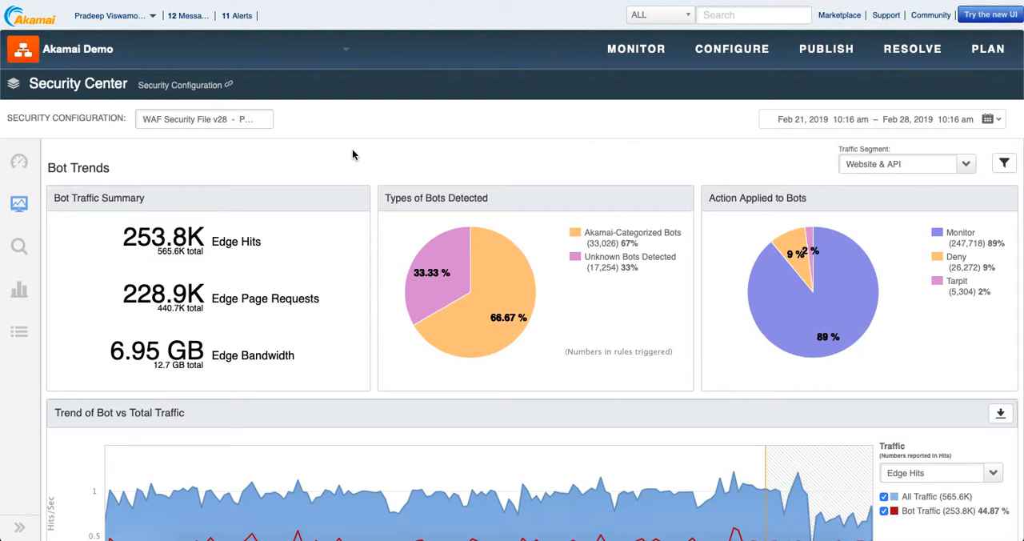
scroll("up", 3)
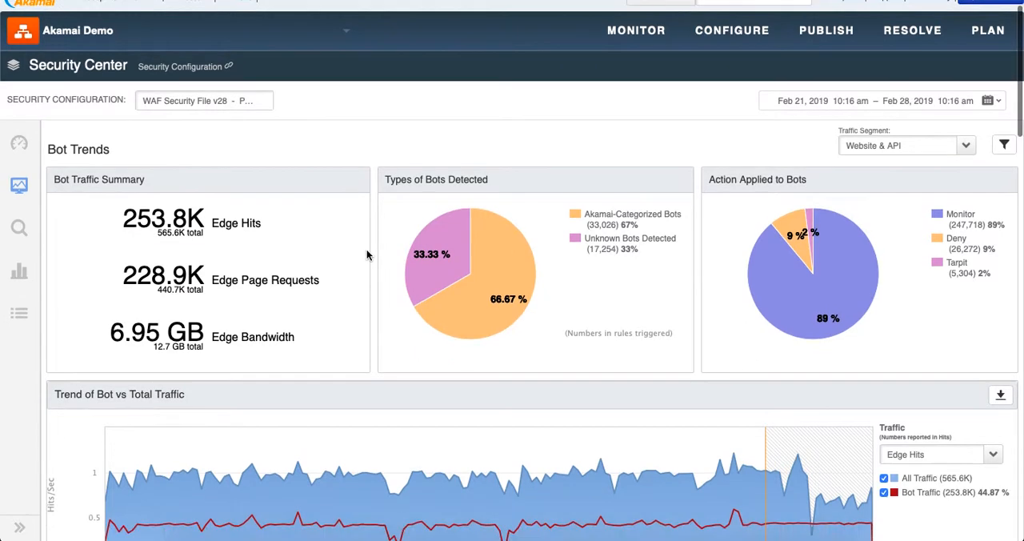
scroll("down", 3)
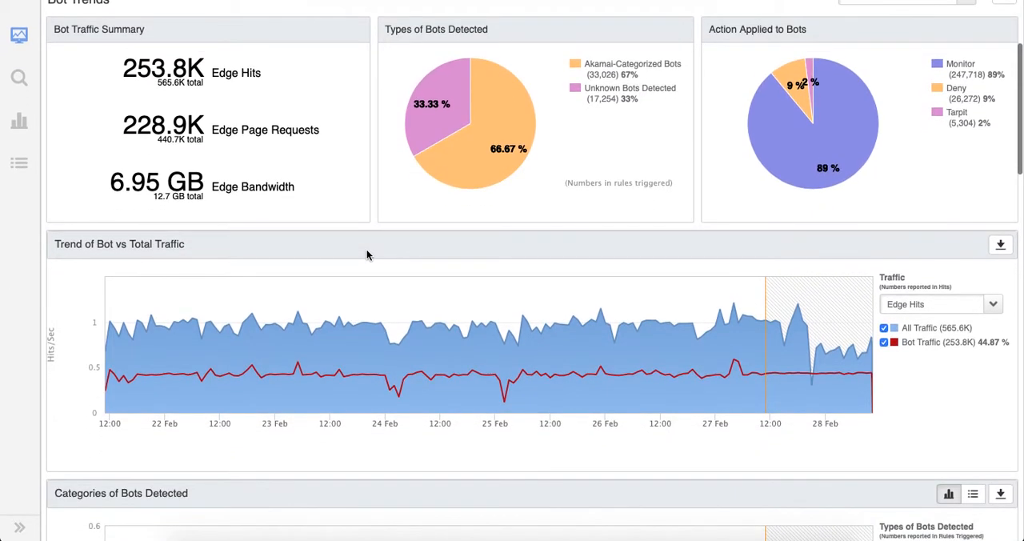
mouse_move(944, 74)
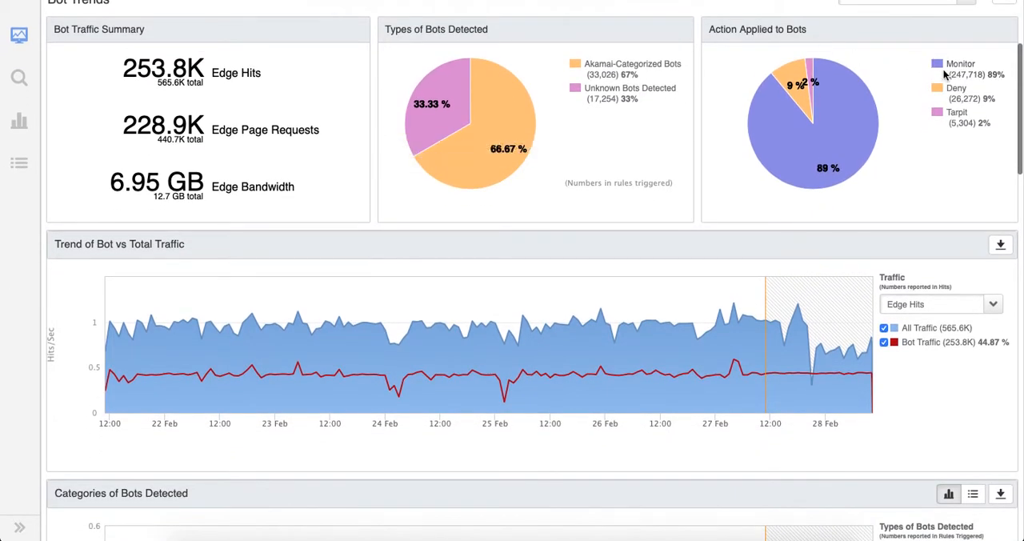
mouse_move(941, 77)
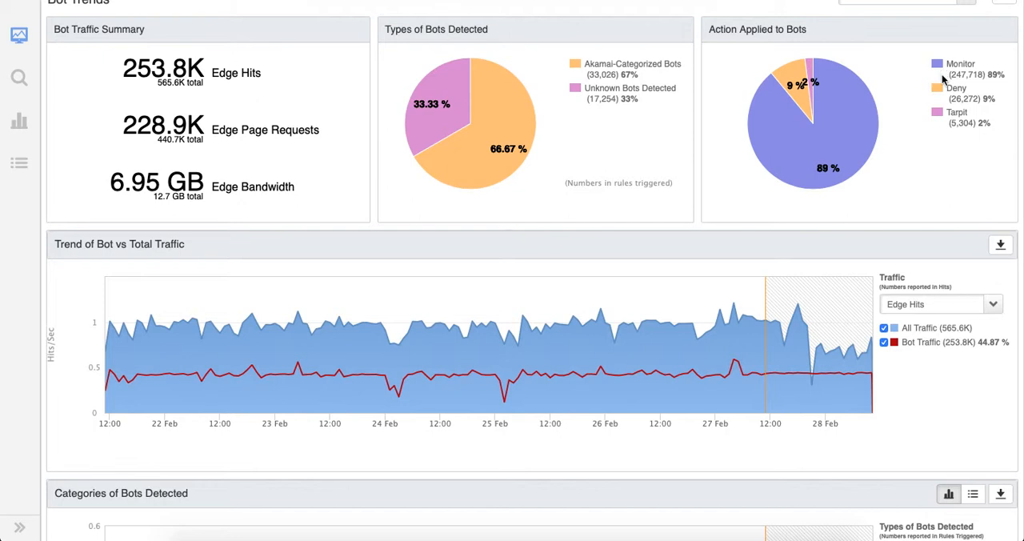
mouse_move(943, 96)
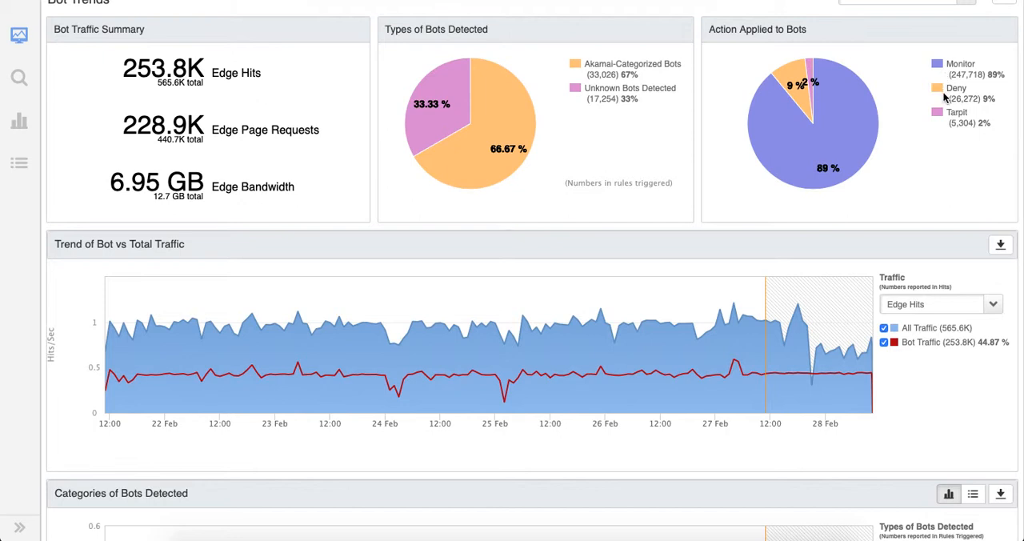
mouse_move(963, 187)
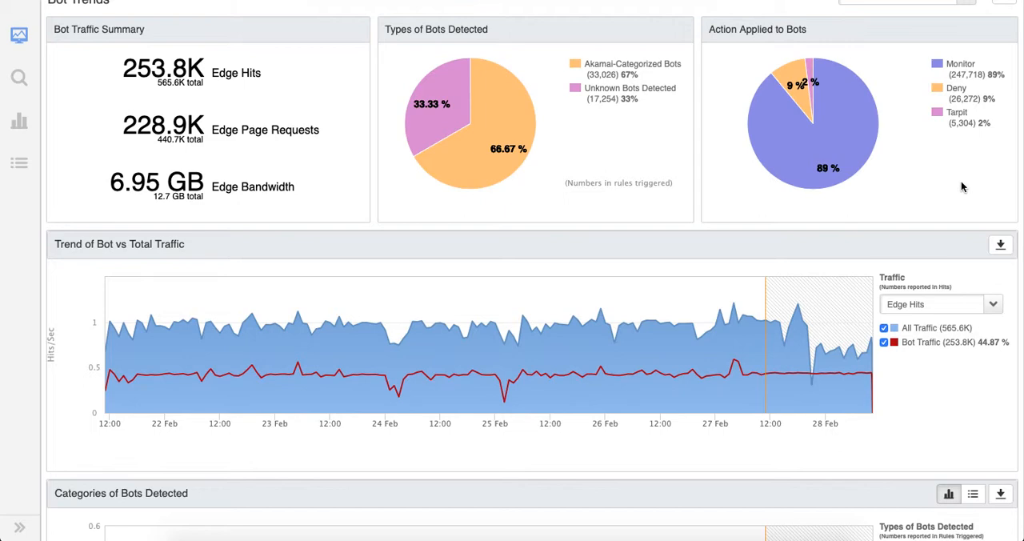
Scroll the Bot Trends report down to the Hostnames Targeted by Bots and Countries Where Bots Originated panels.
scroll("down", 3)
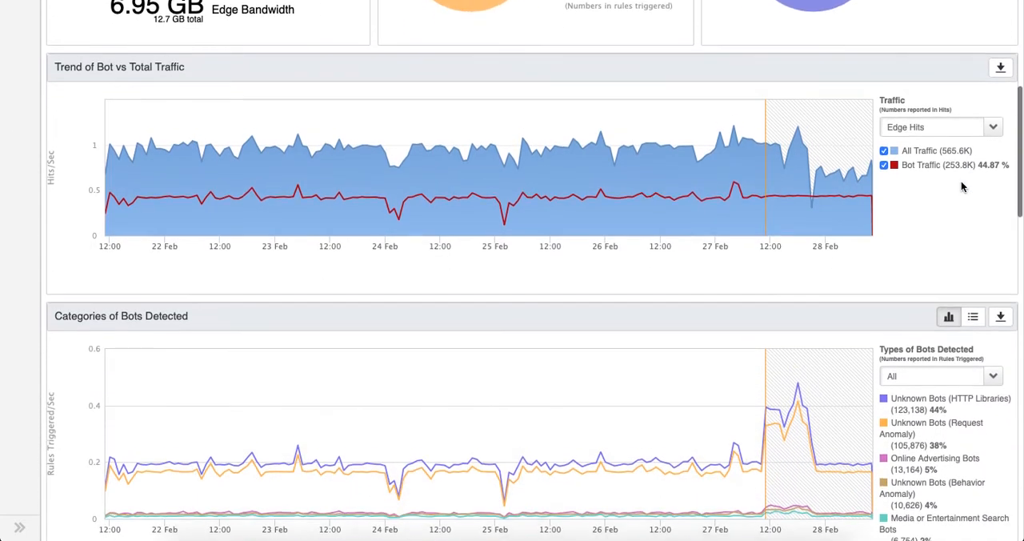
scroll("down", 3)
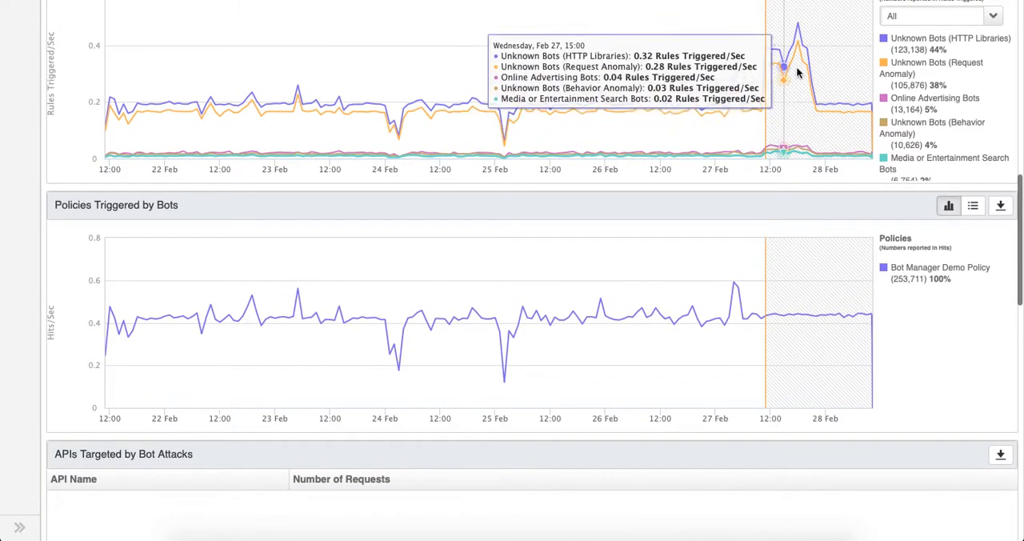
scroll("down", 3)
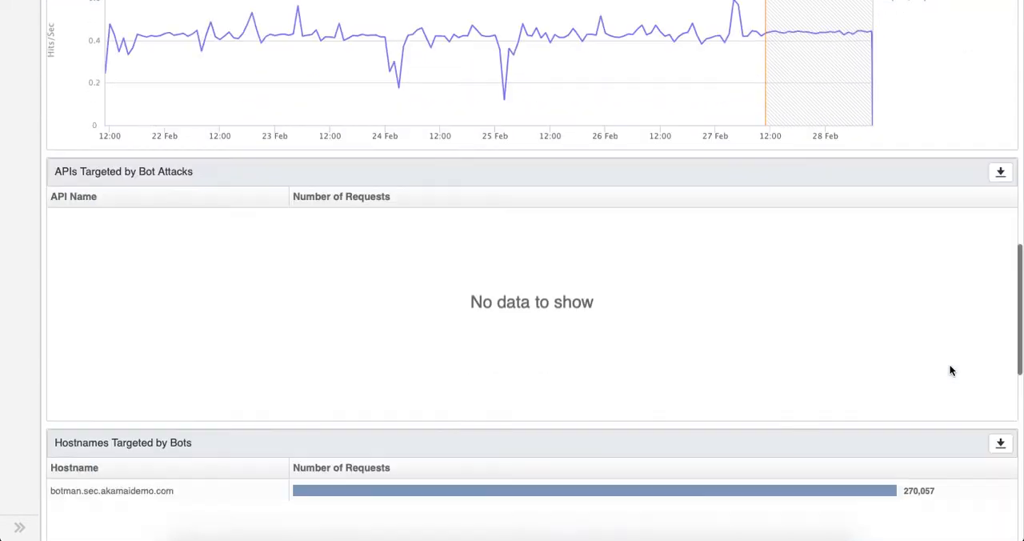
scroll("down", 3)
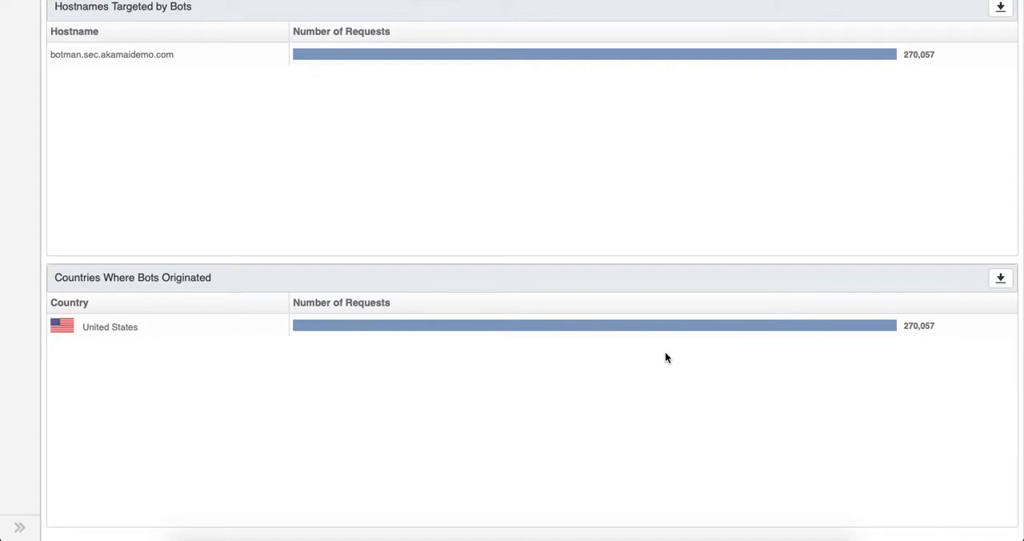
mouse_move(670, 3)
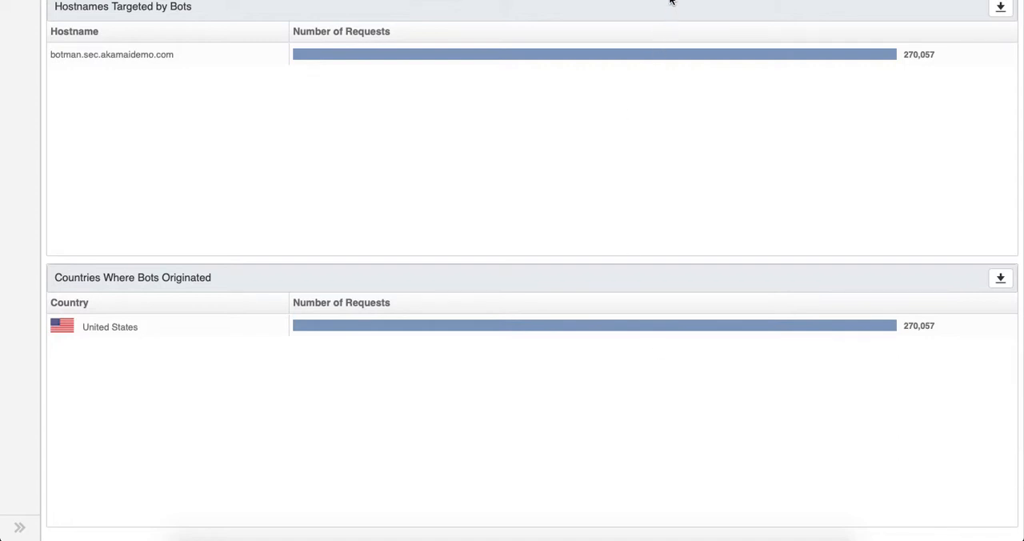
mouse_move(670, 3)
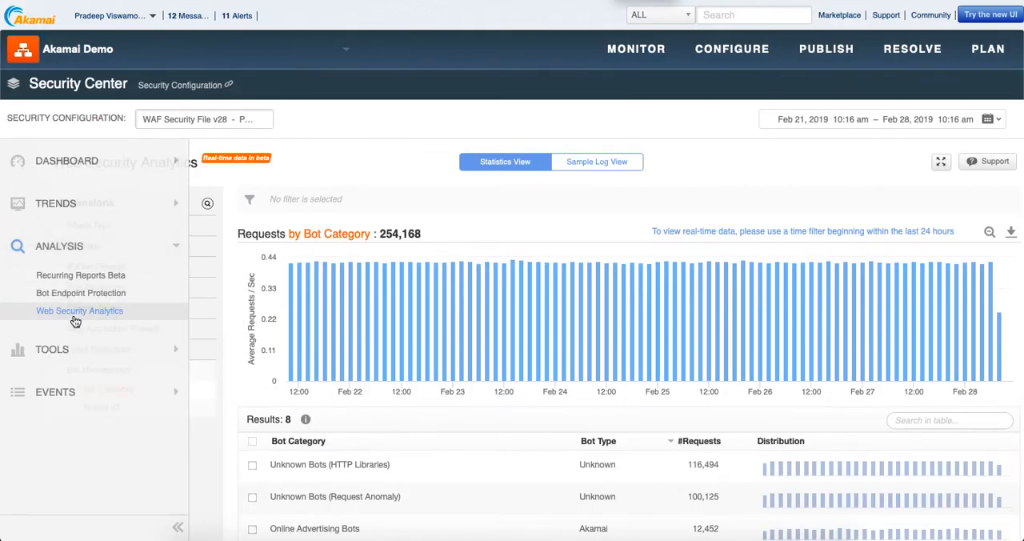
Show Web Security Analytics listing 254,168 bot requests broken down by bot category.
left_click(80, 311)
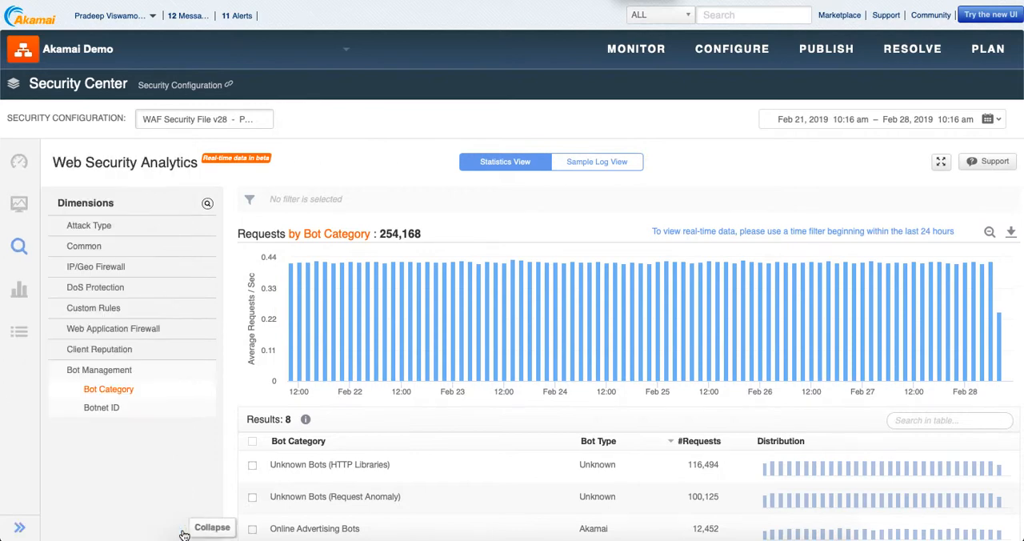
mouse_move(179, 445)
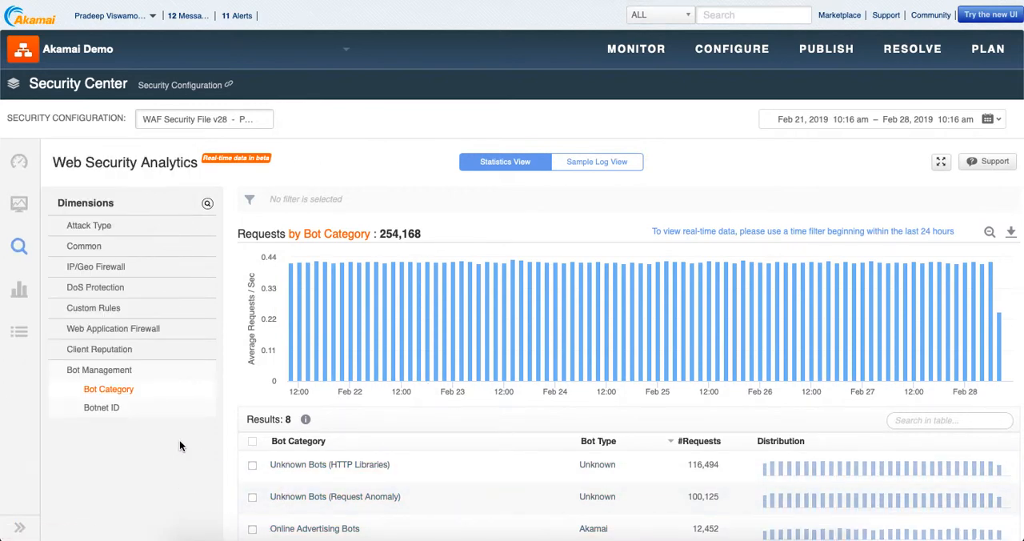
scroll("down", 3)
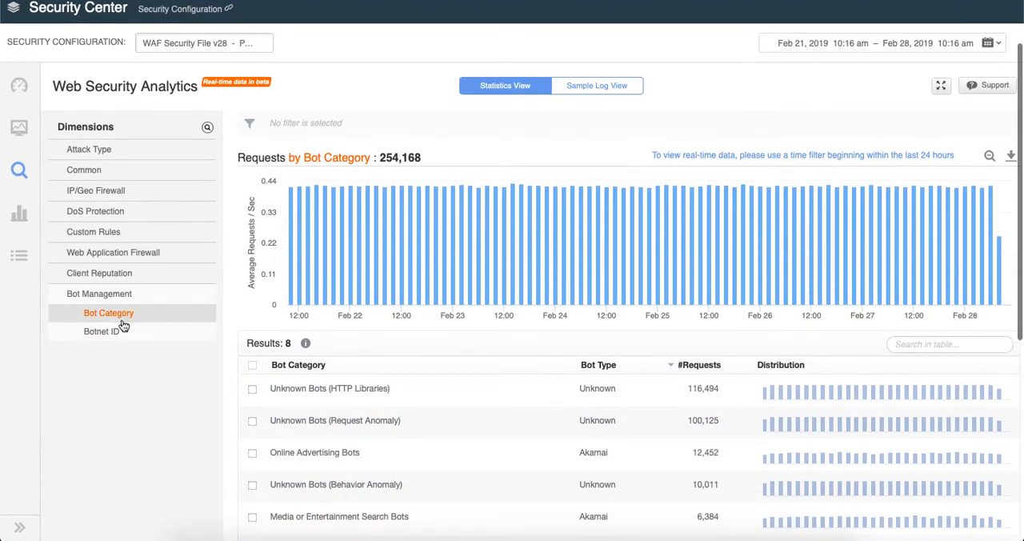
scroll("up", 3)
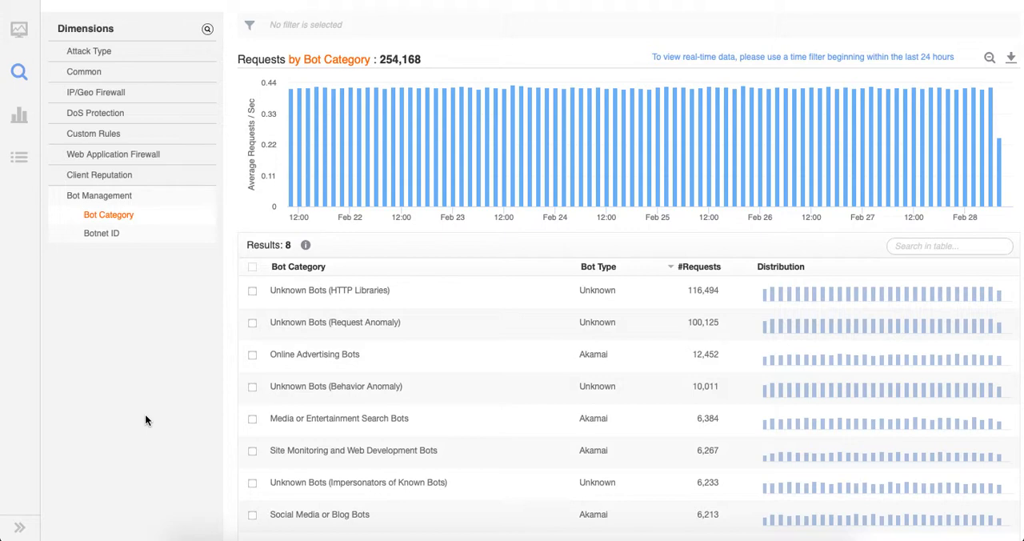
mouse_move(336, 386)
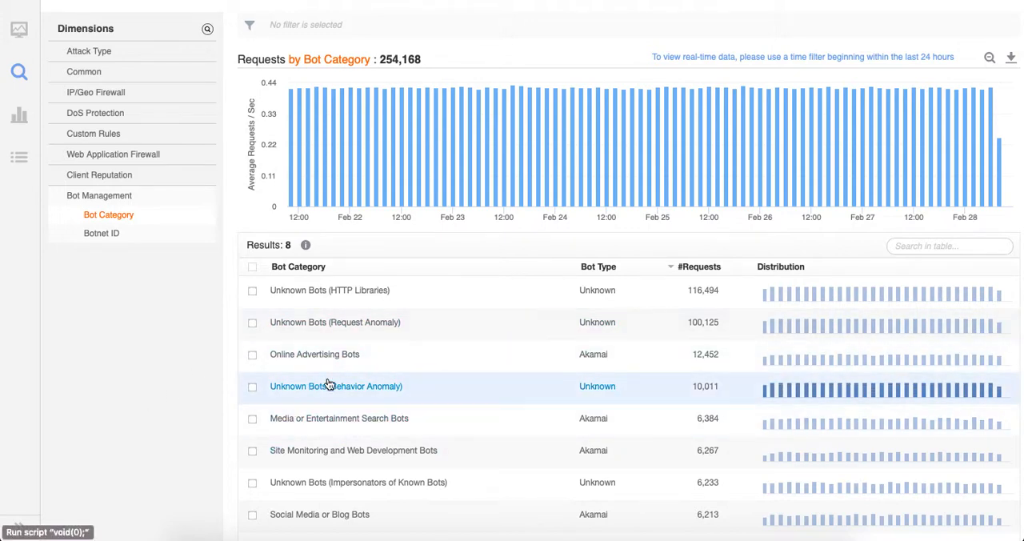
mouse_move(344, 381)
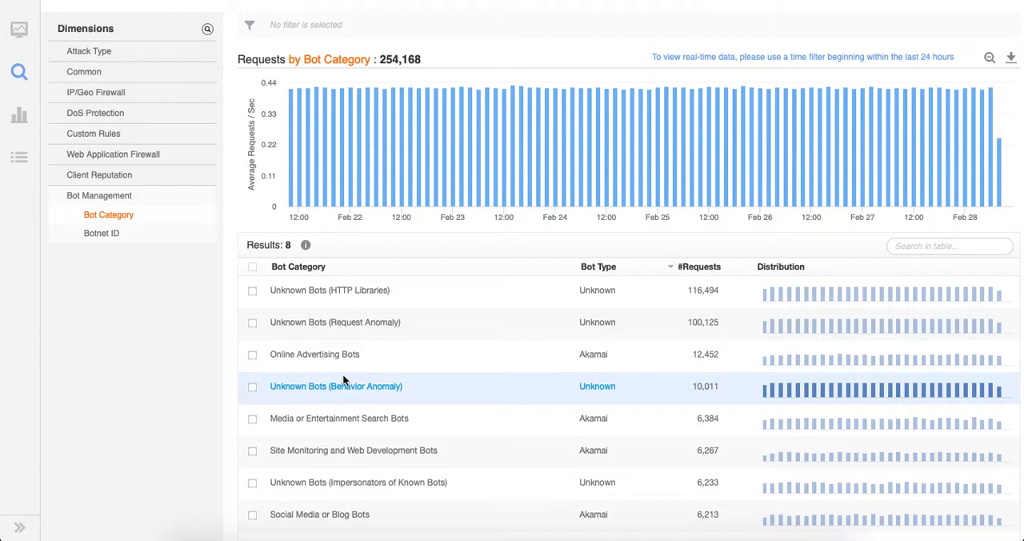
mouse_move(82, 301)
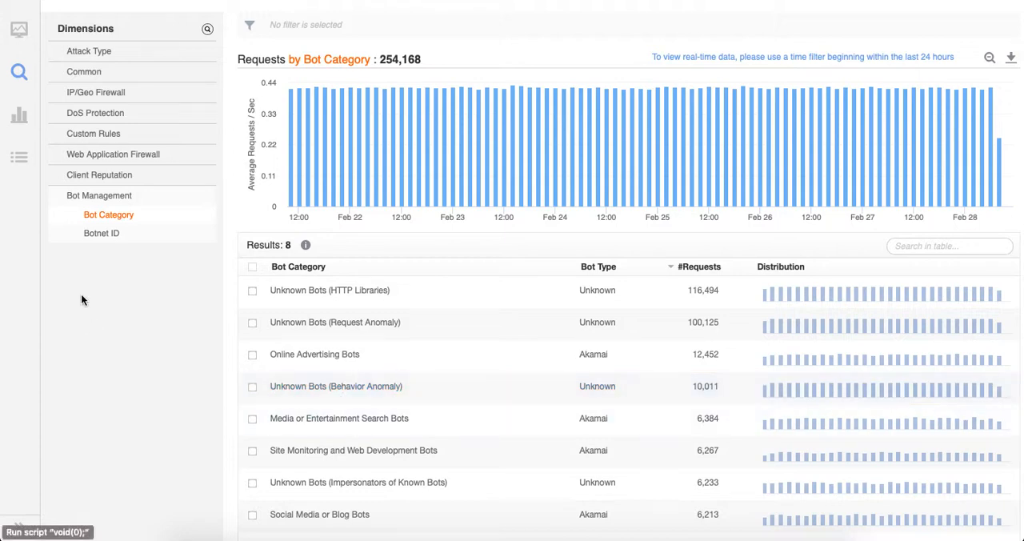
Switch the Bot Management dimension to Botnet ID, showing 254,145 requests across 9 results.
left_click(103, 234)
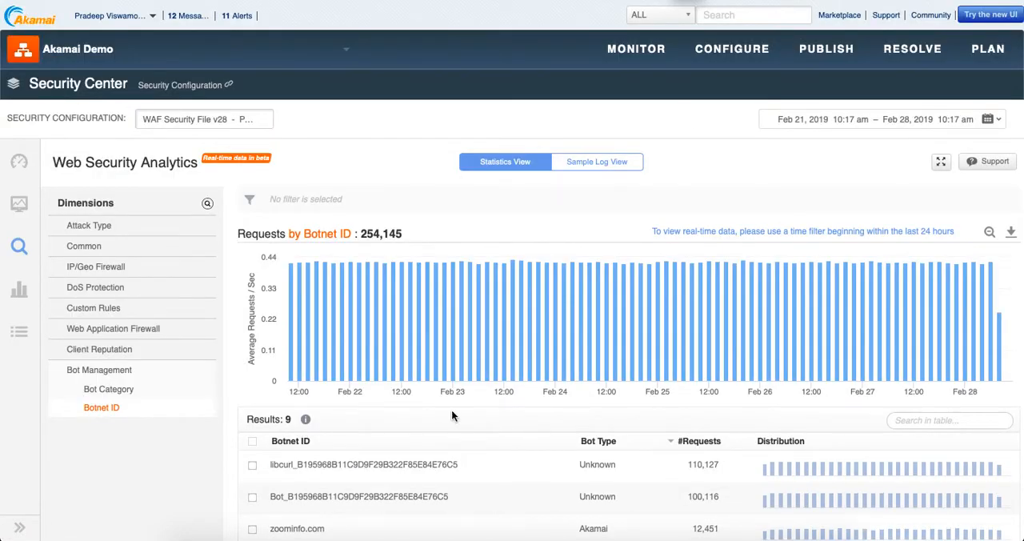
scroll("down", 3)
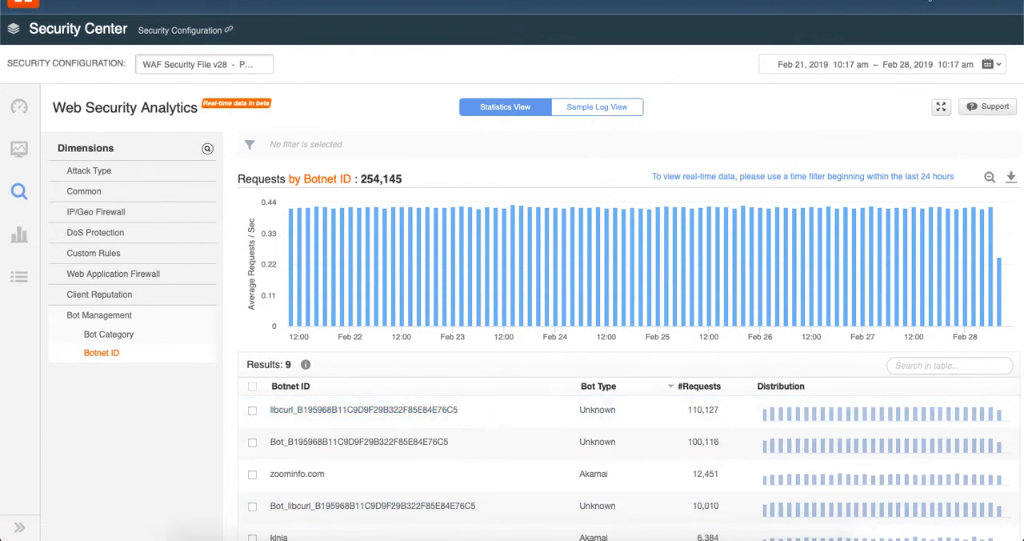
Show the Sample Log View of 100 requests with one request's headers, client information and matched bot rule.
left_click(596, 106)
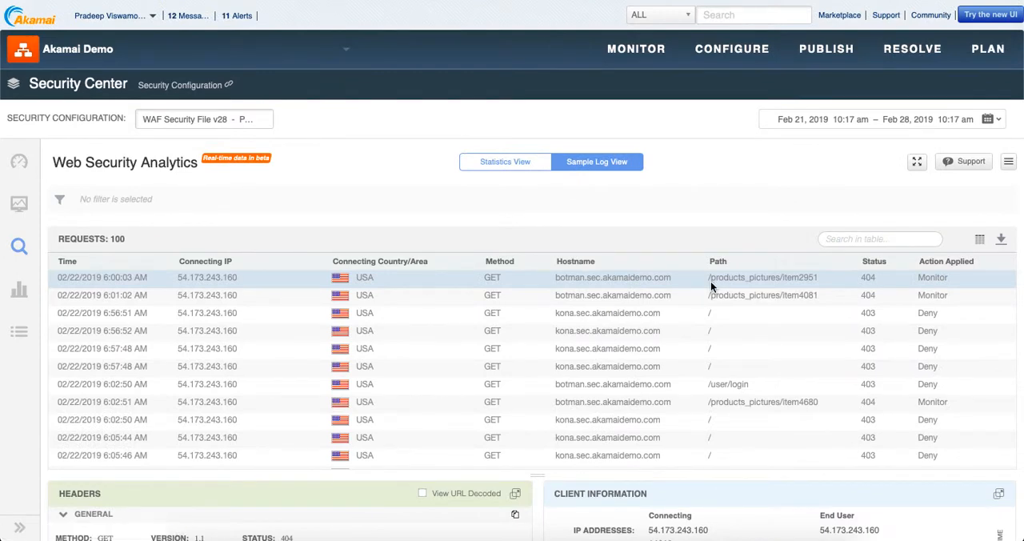
scroll("down", 3)
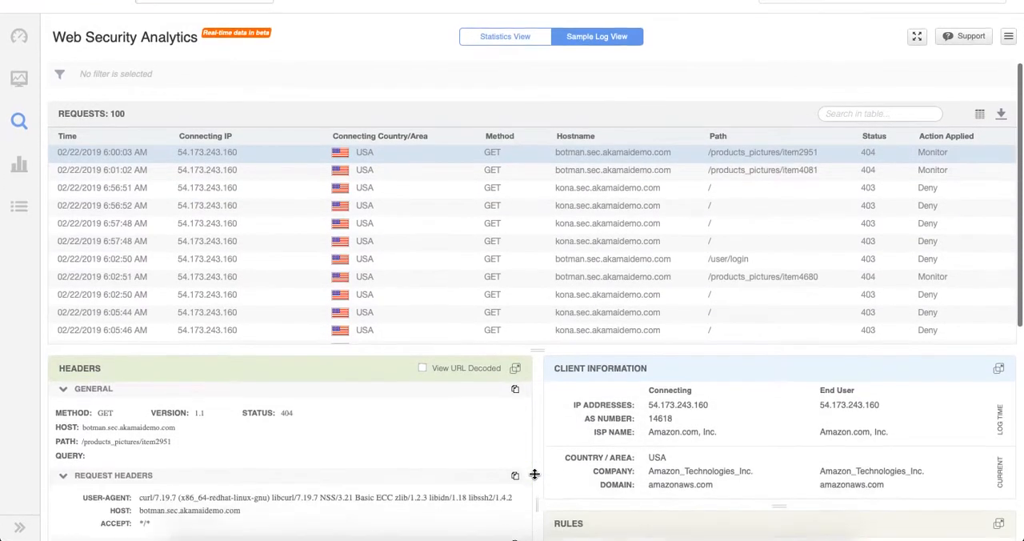
scroll("up", 3)
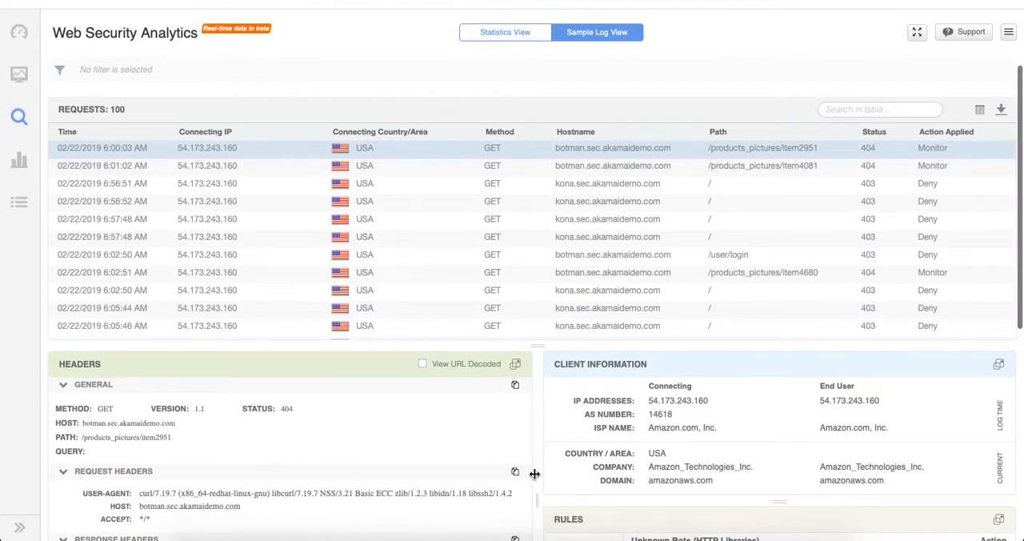
scroll("down", 3)
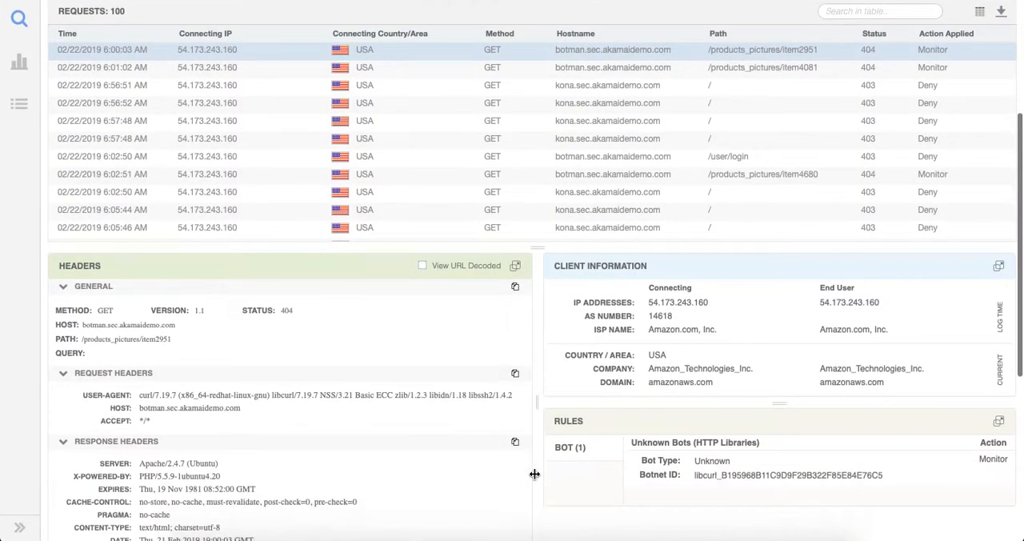
scroll("down", 3)
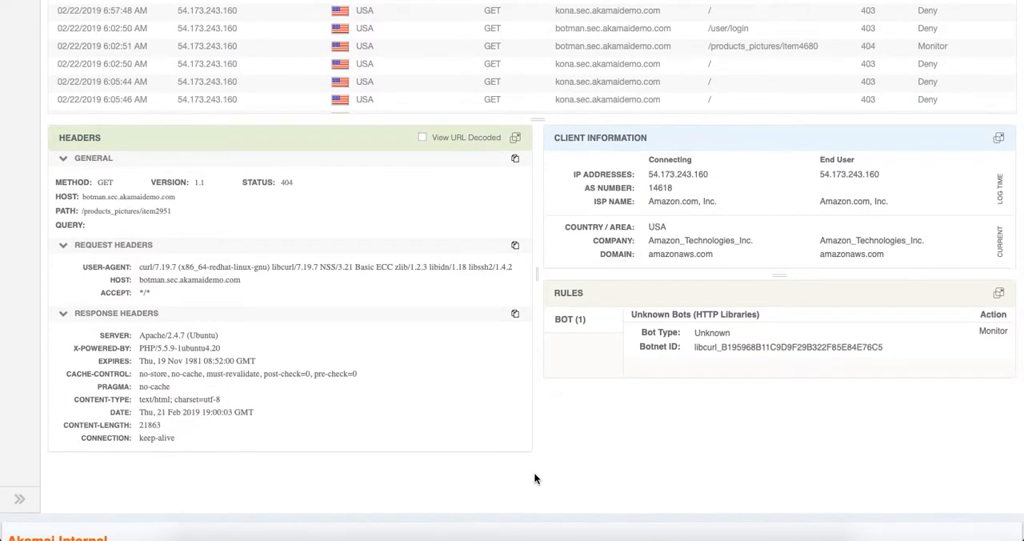
mouse_move(19, 498)
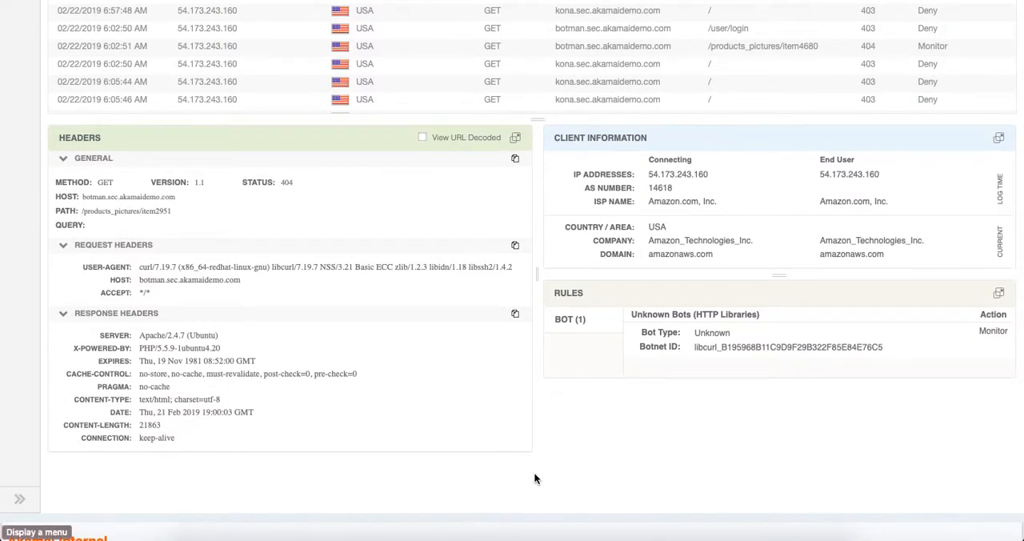